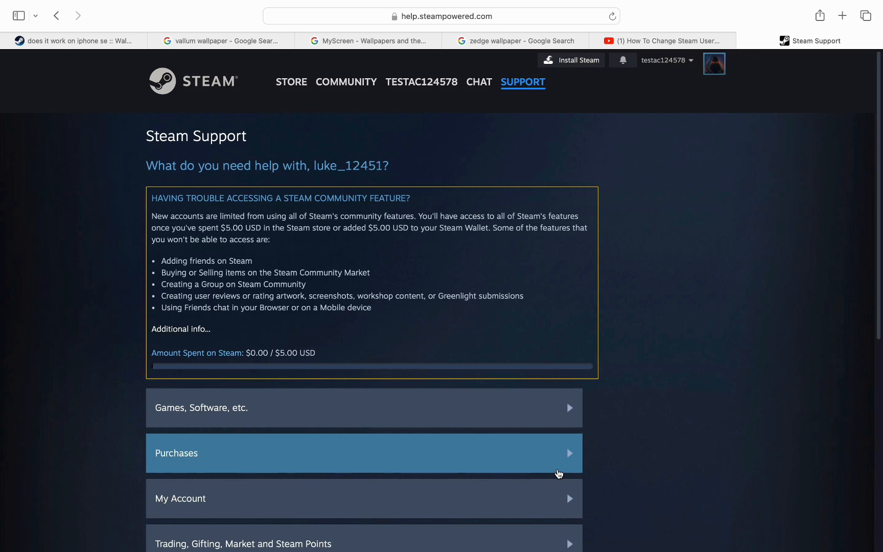
{"action": "mouse_move", "coordinate": [378, 244]}
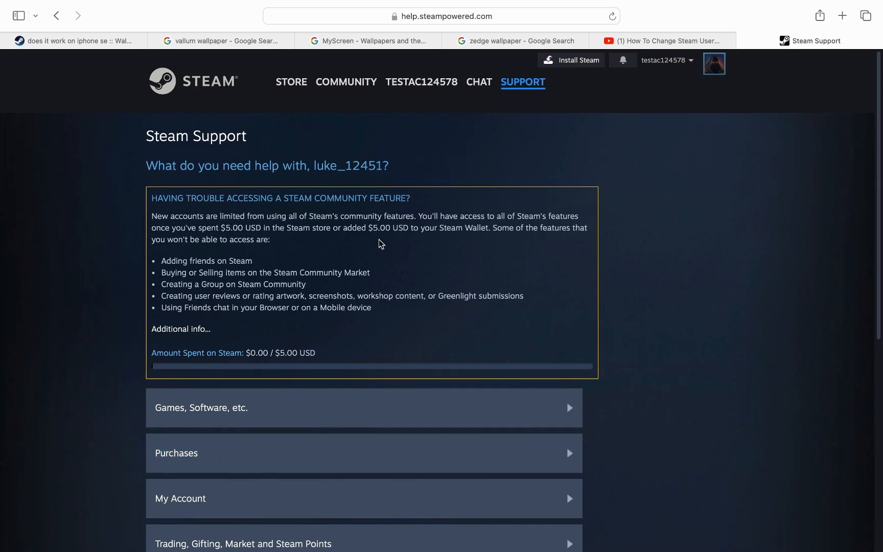
Search the Steam Support site for 'steamid' and bring the Support Articles results into view.
{"action": "scroll", "scroll_direction": "down", "scroll_amount": 3}
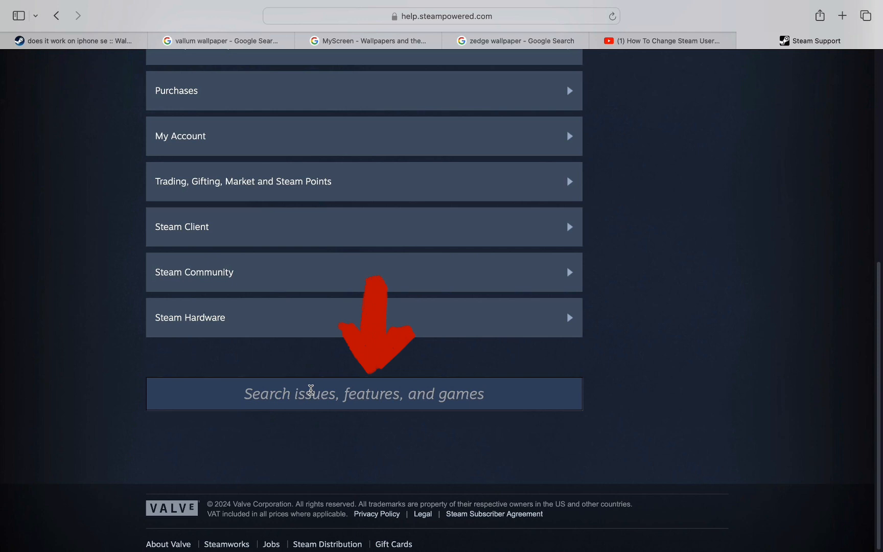
{"action": "left_click", "coordinate": [364, 394]}
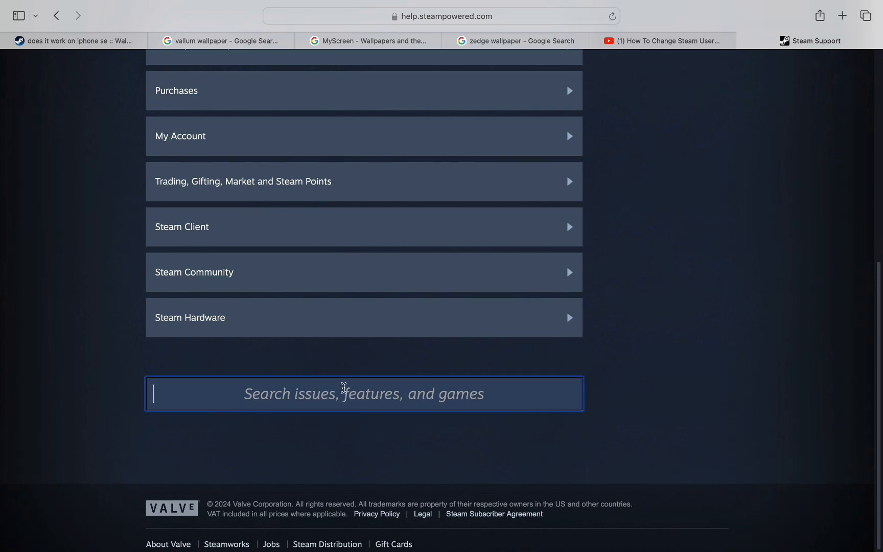
{"action": "type", "text": "steam"}
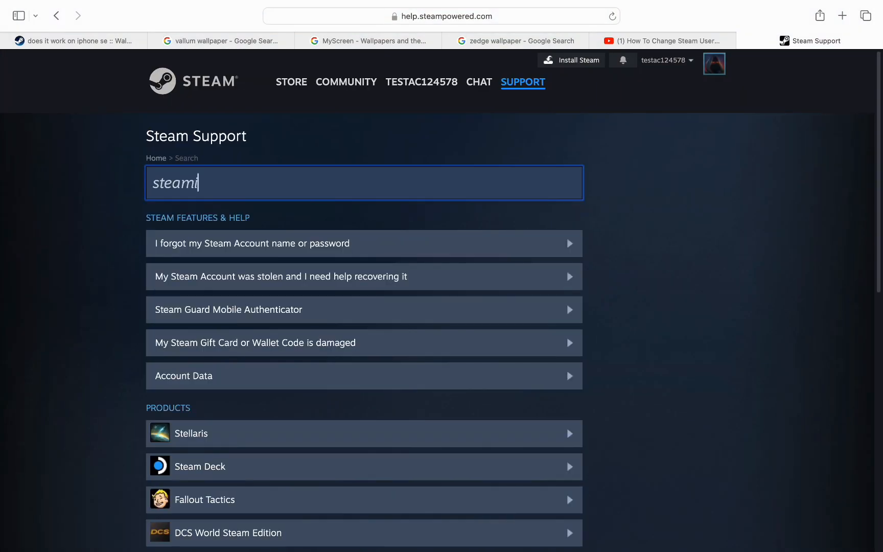
{"action": "type", "text": "id"}
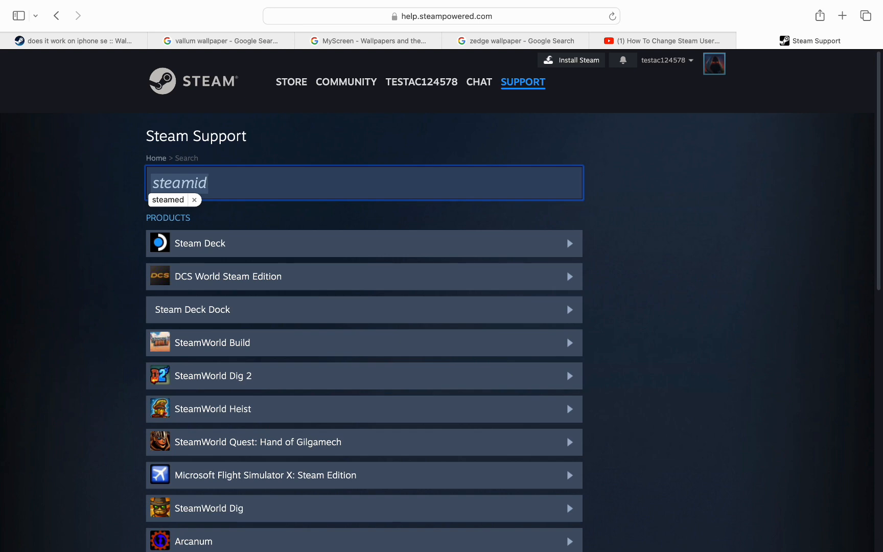
{"action": "mouse_move", "coordinate": [324, 451]}
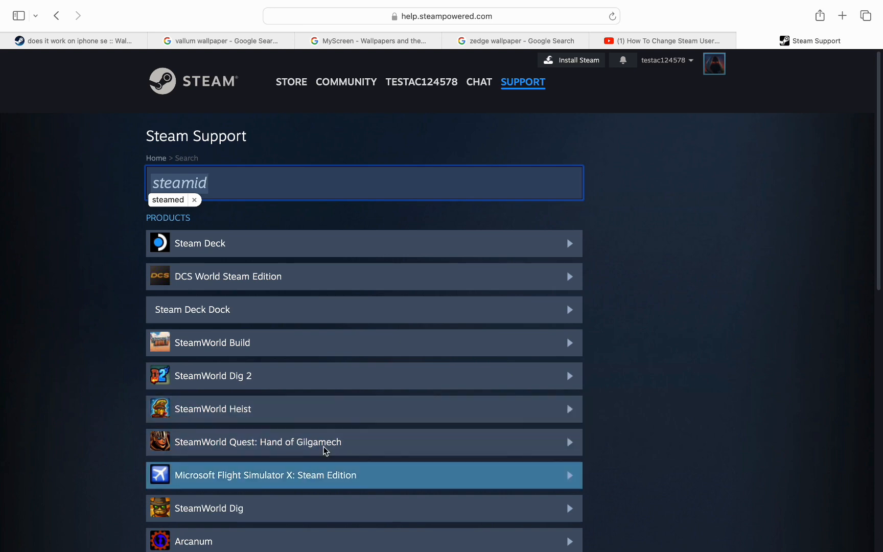
{"action": "scroll", "scroll_direction": "down", "scroll_amount": 3}
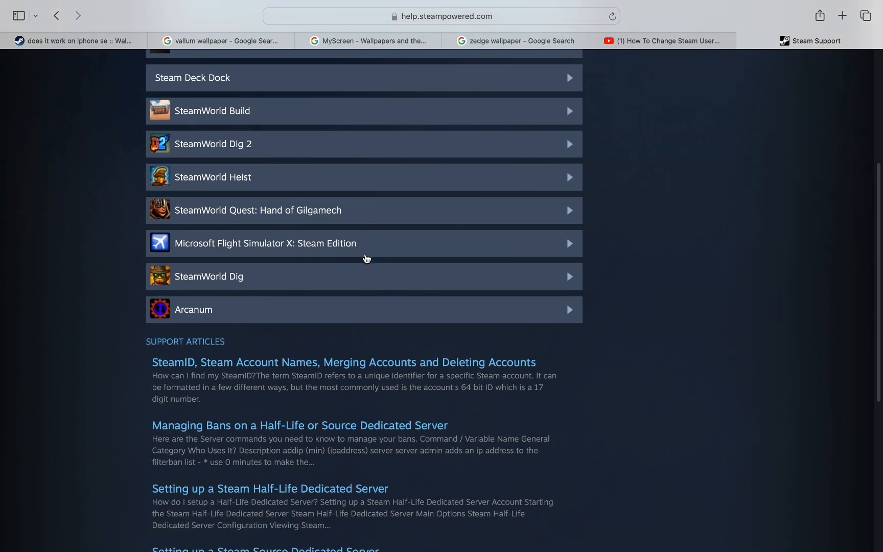
{"action": "scroll", "scroll_direction": "down", "scroll_amount": 3}
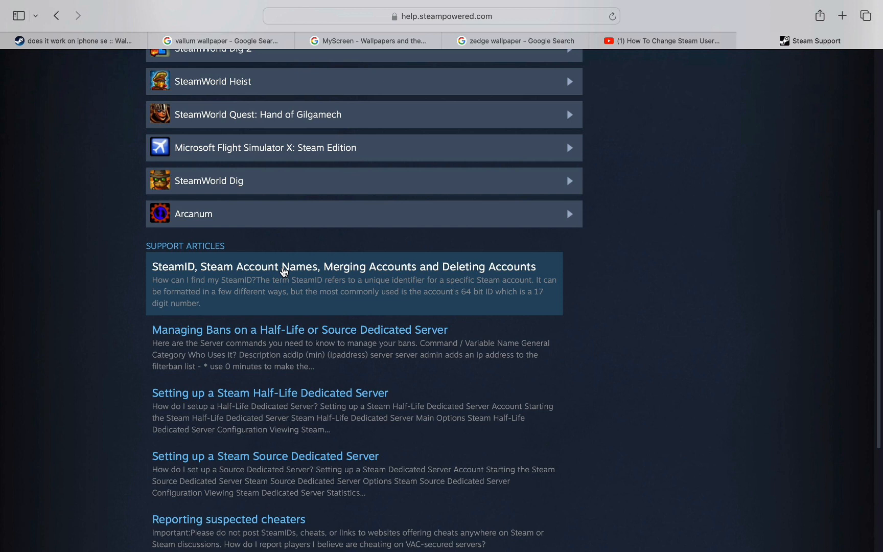
{"action": "mouse_move", "coordinate": [311, 267]}
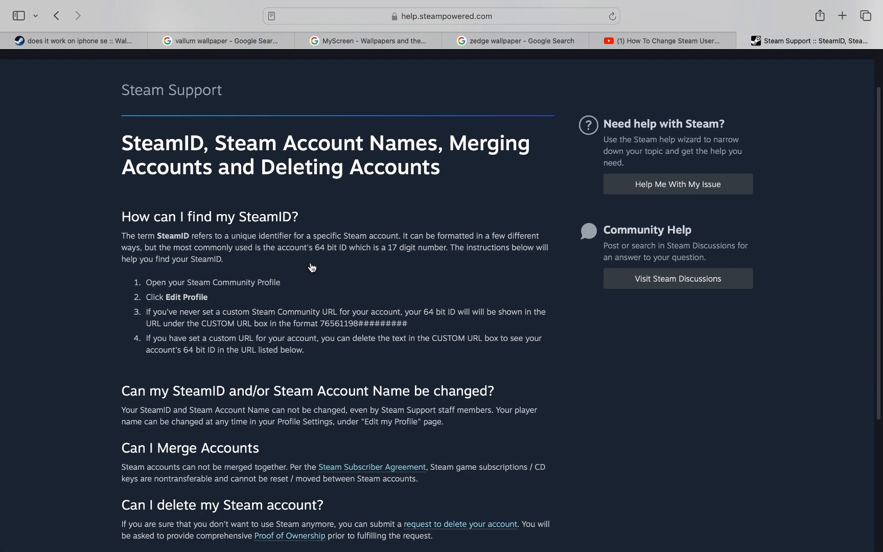
{"action": "mouse_move", "coordinate": [327, 308]}
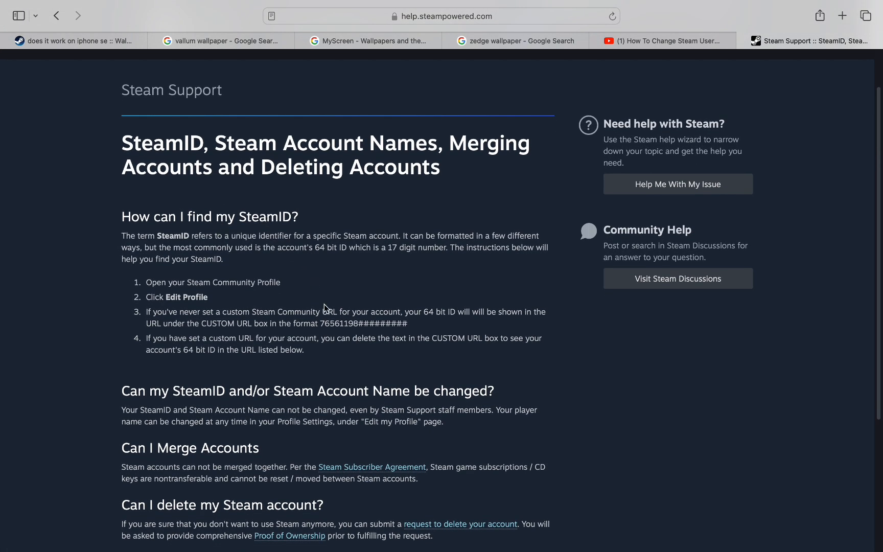
{"action": "mouse_move", "coordinate": [123, 389]}
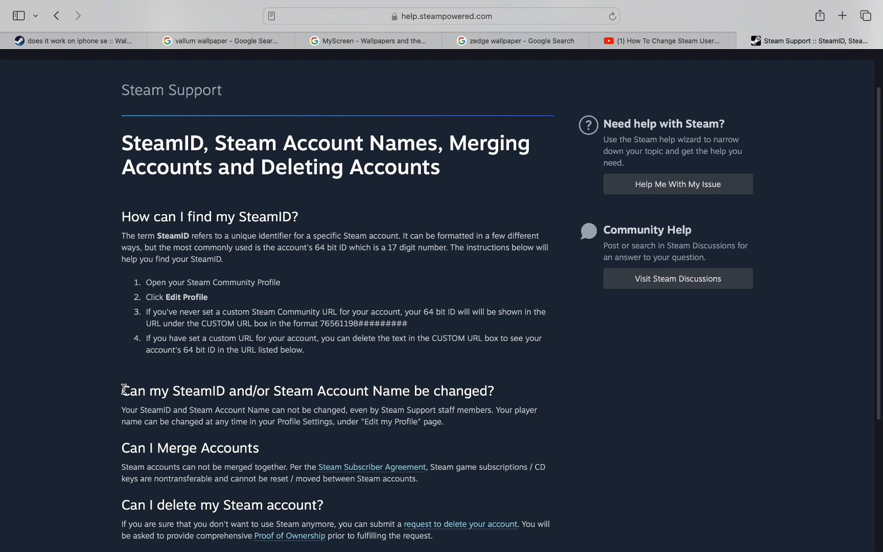
{"action": "mouse_move", "coordinate": [527, 389]}
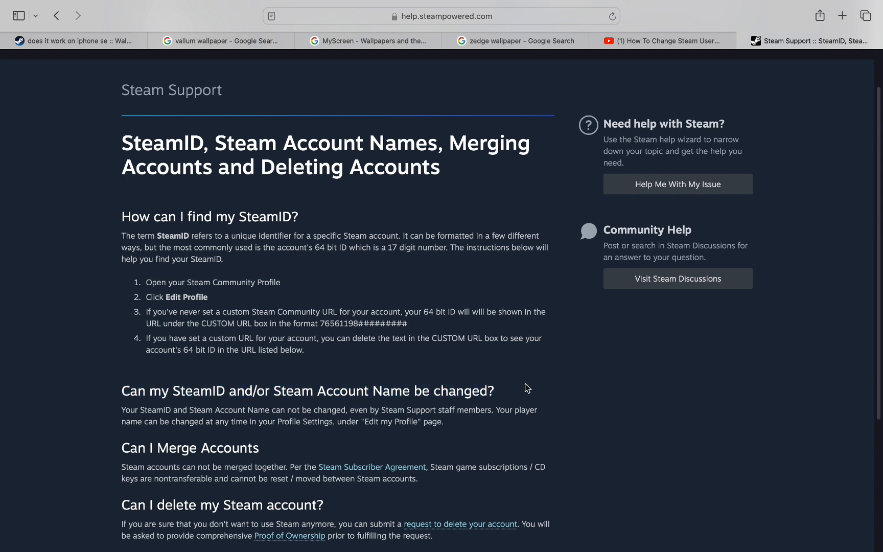
{"action": "mouse_move", "coordinate": [137, 413]}
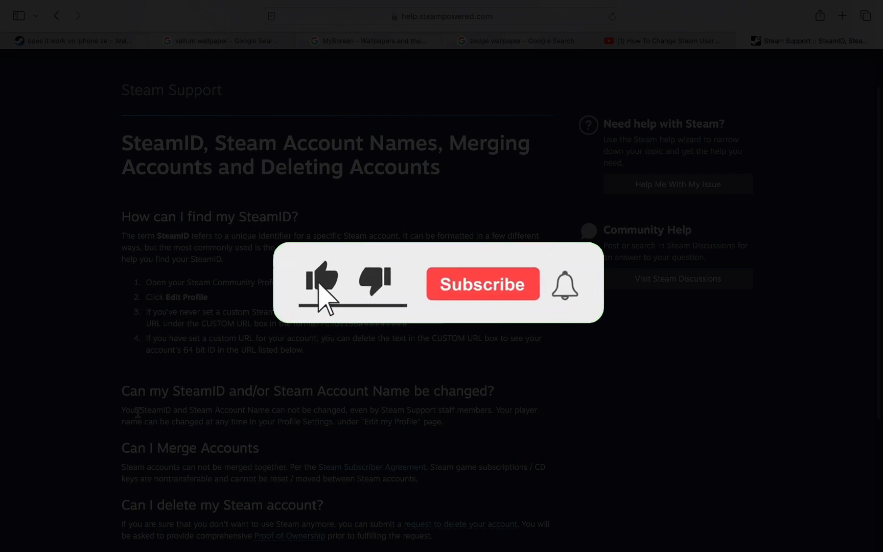
{"action": "left_click", "coordinate": [482, 283]}
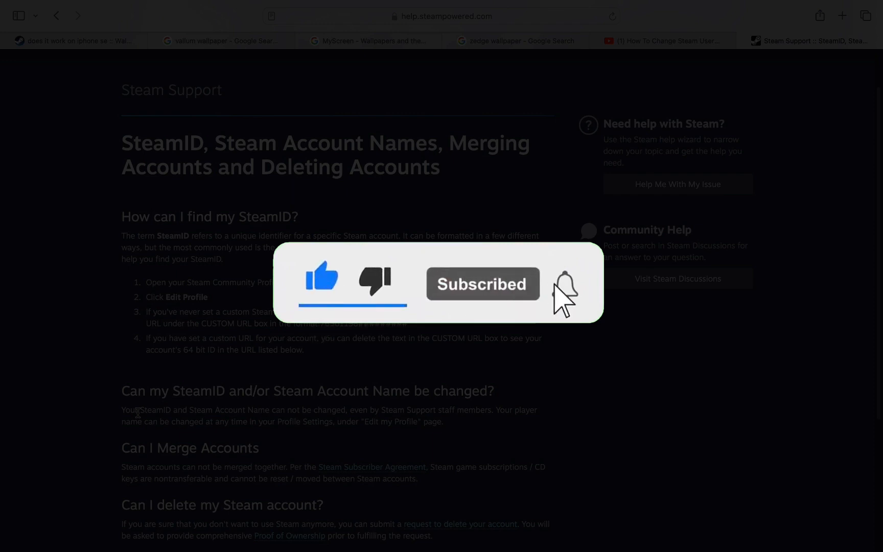
{"action": "left_click", "coordinate": [564, 283]}
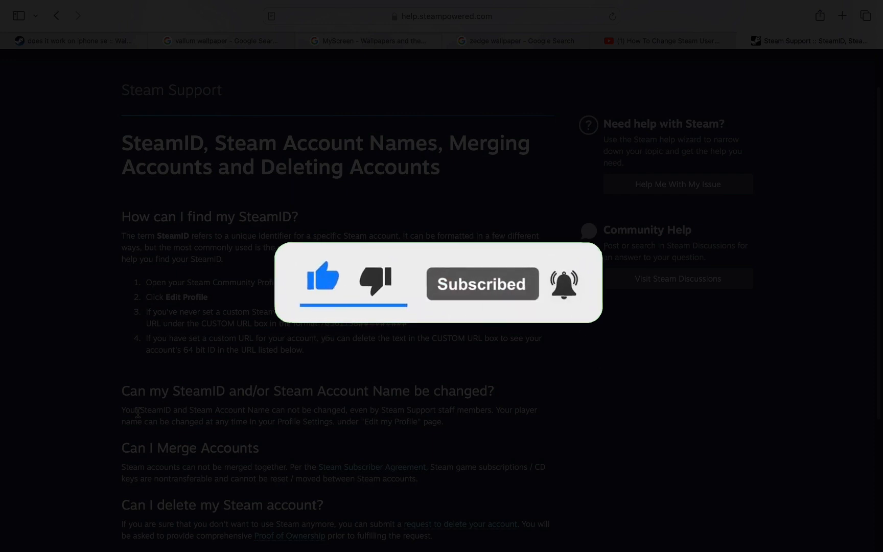